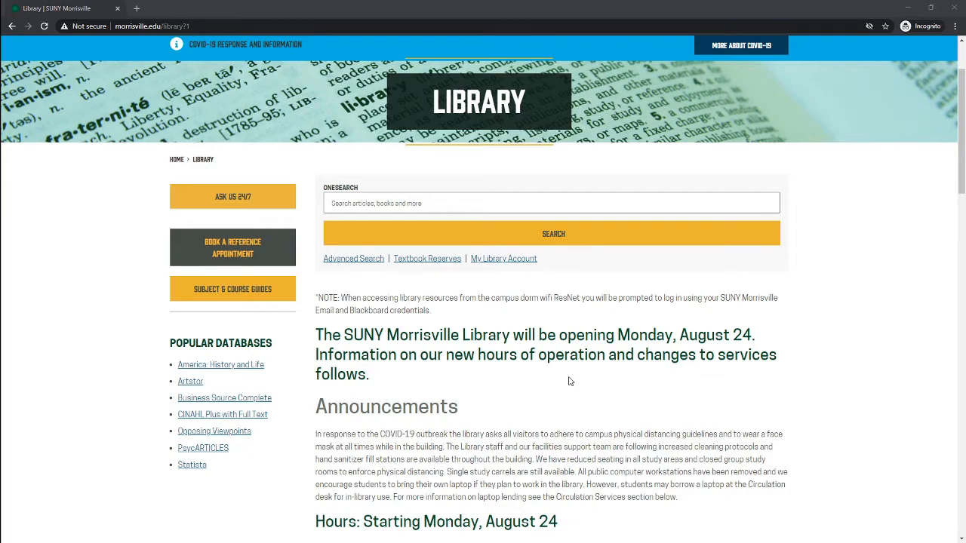
Filter the library's A-Z Databases list to the Business & Economics subject
{"action": "scroll", "scroll_direction": "down", "scroll_amount": 3}
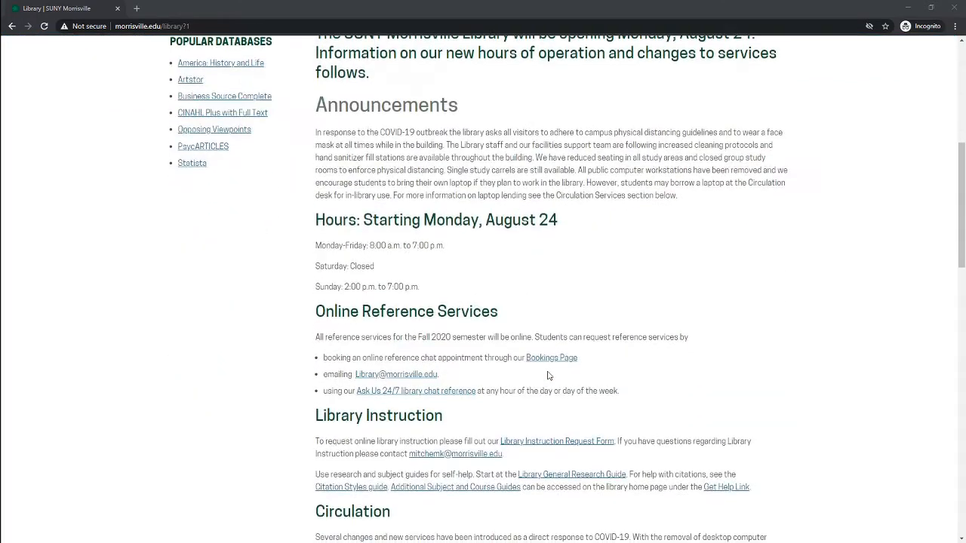
{"action": "scroll", "scroll_direction": "down", "scroll_amount": 3}
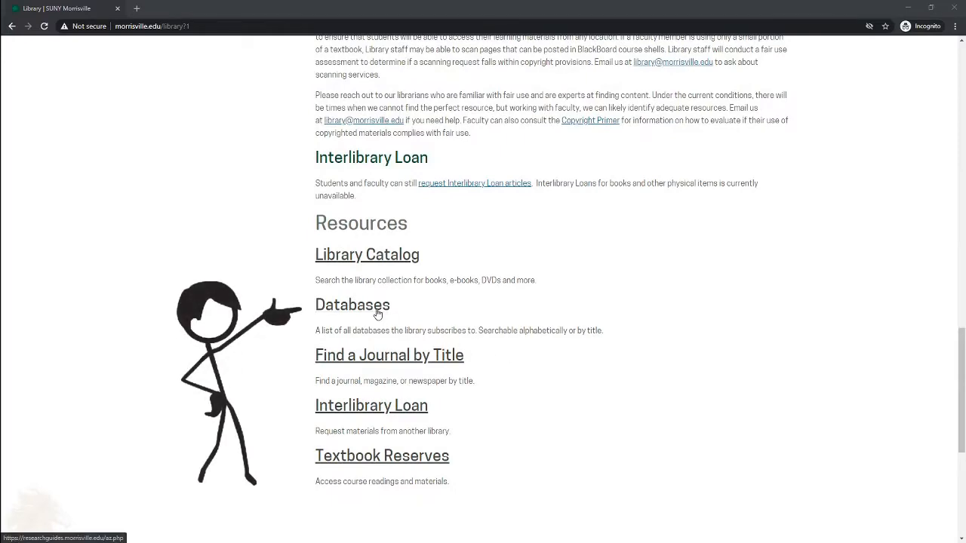
{"action": "left_click", "coordinate": [353, 305]}
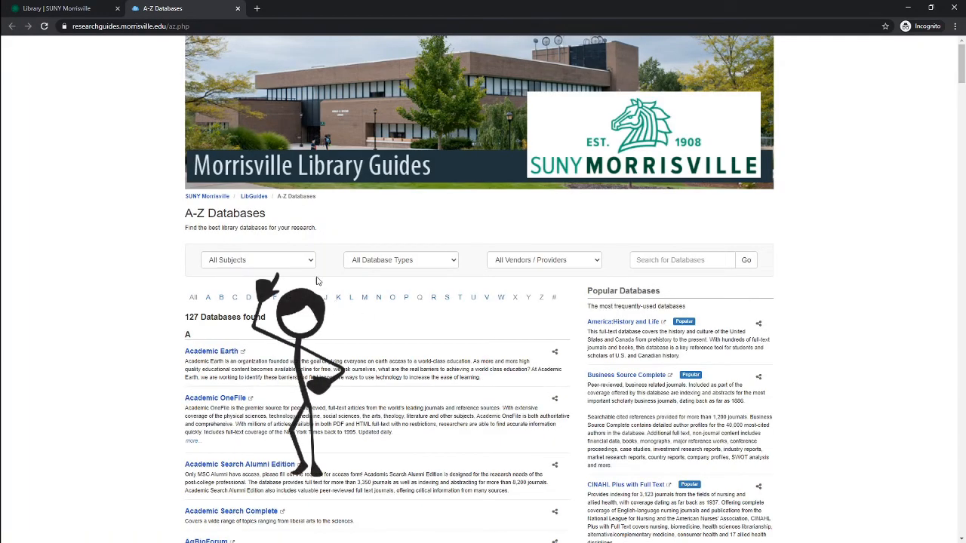
{"action": "left_click", "coordinate": [259, 260]}
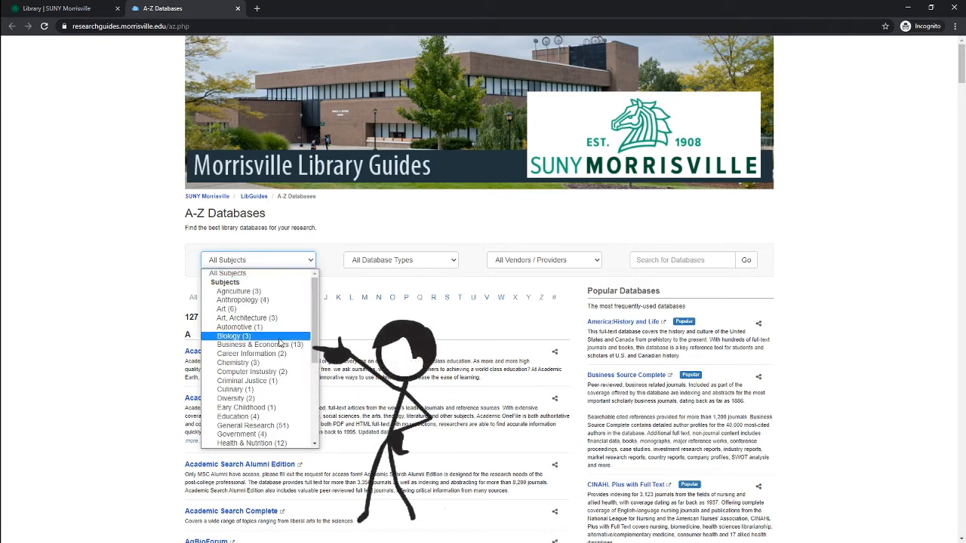
{"action": "mouse_move", "coordinate": [259, 344]}
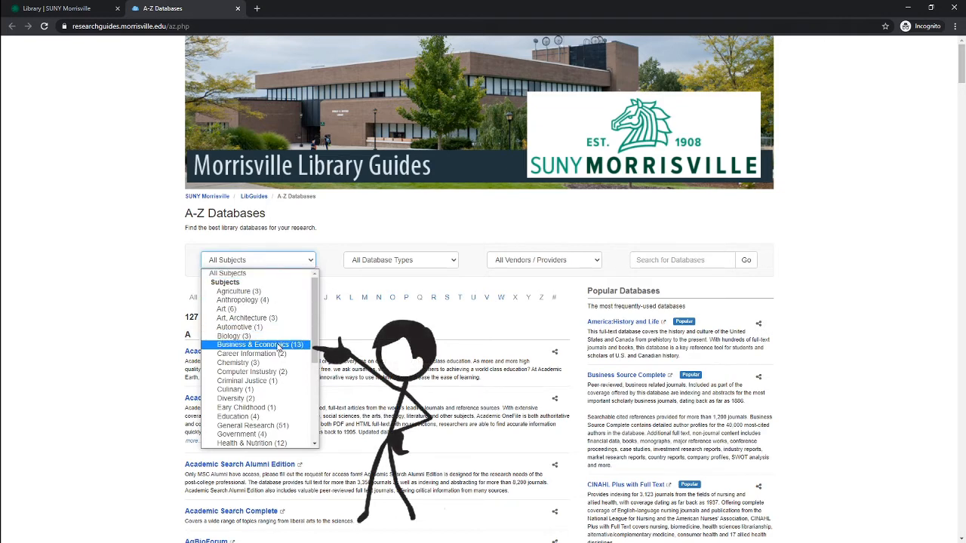
{"action": "left_click", "coordinate": [259, 344]}
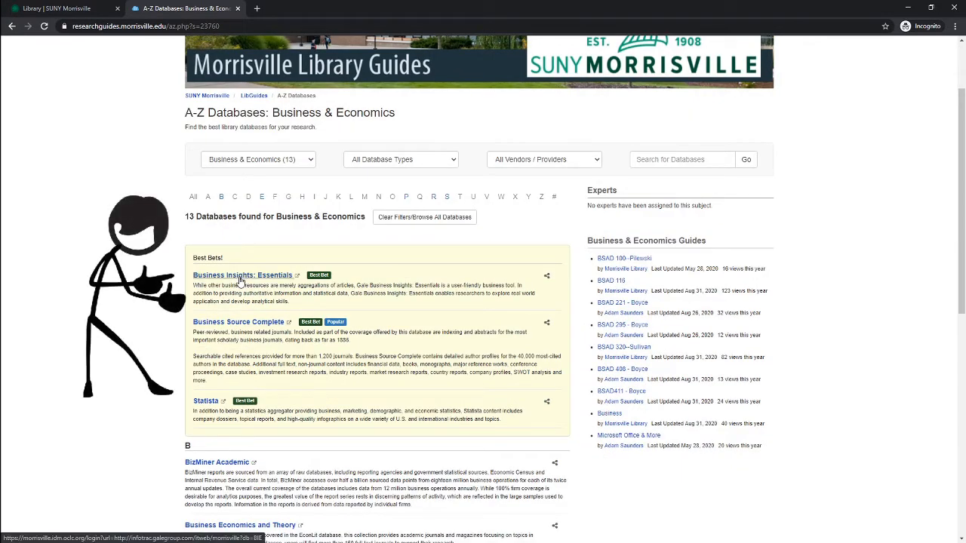
Search Gale Business Insights: Essentials for the company name Apple
{"action": "left_click", "coordinate": [241, 274]}
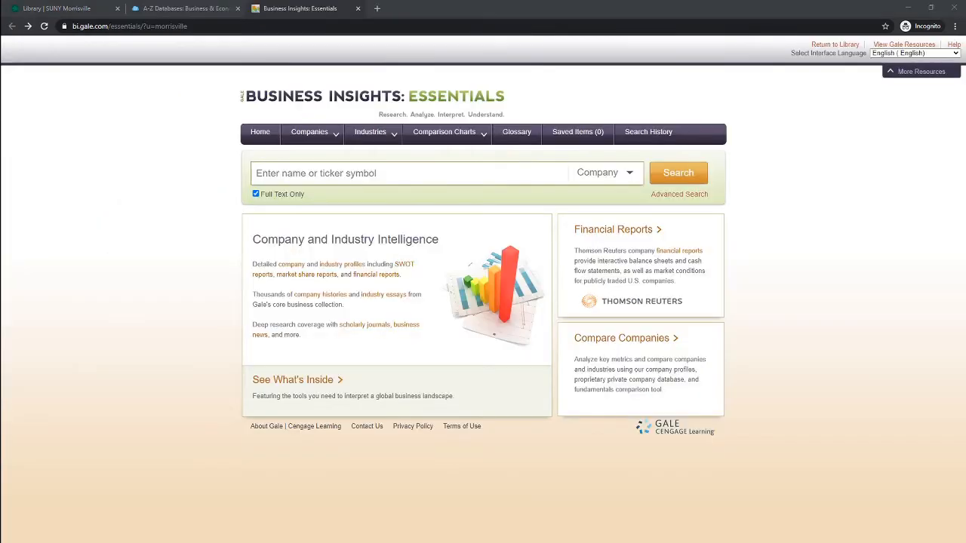
{"action": "mouse_move", "coordinate": [286, 275]}
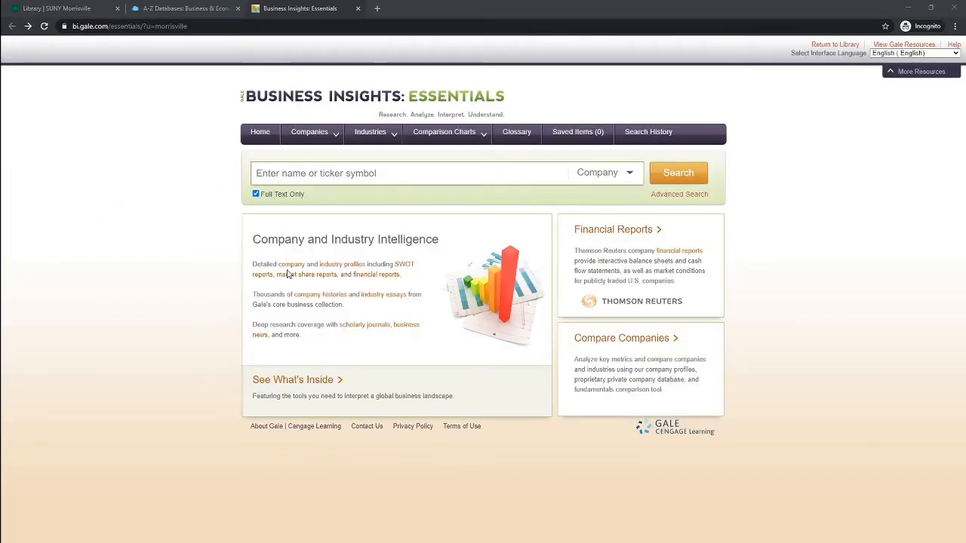
{"action": "mouse_move", "coordinate": [324, 214]}
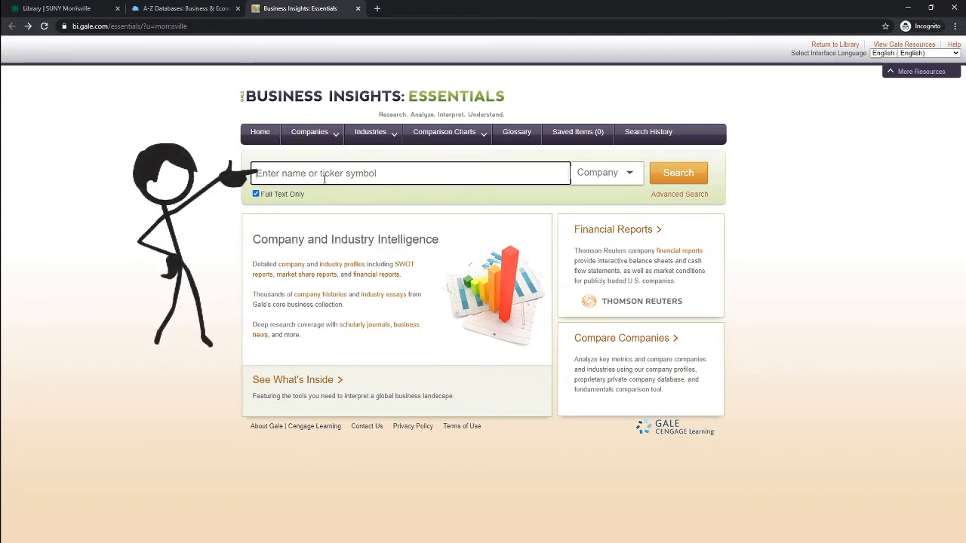
{"action": "type", "text": "Apple"}
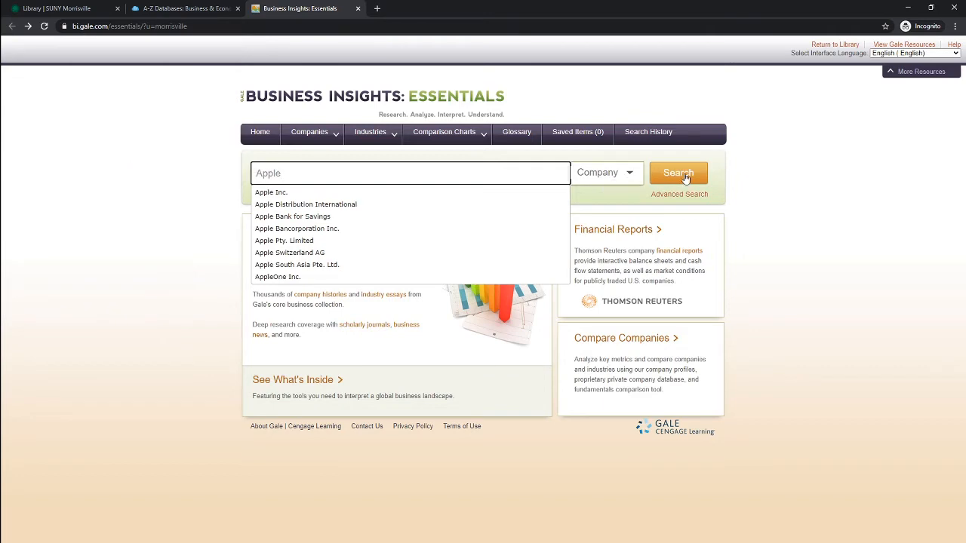
{"action": "left_click", "coordinate": [678, 172]}
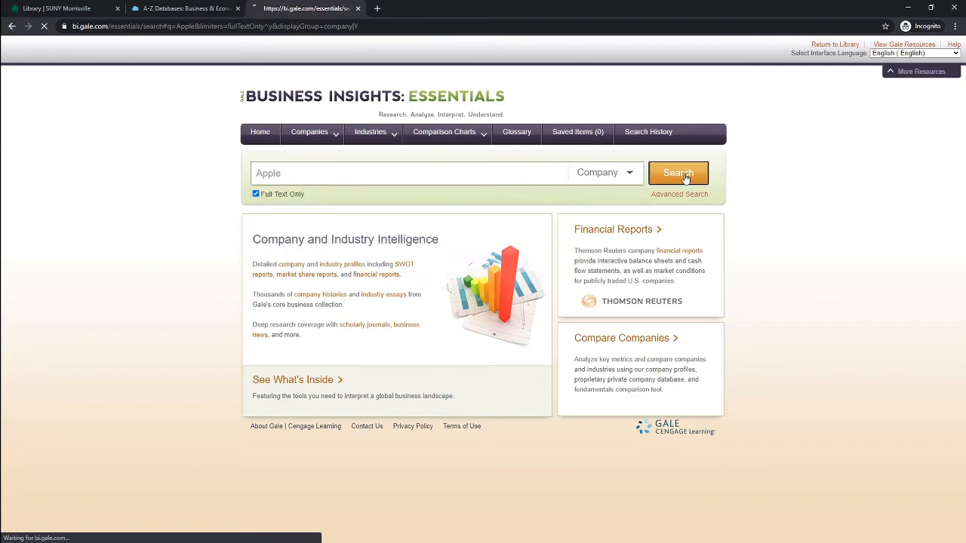
Choose Apple Inc. (AAPL) from the 170 company results
{"action": "left_click", "coordinate": [677, 172]}
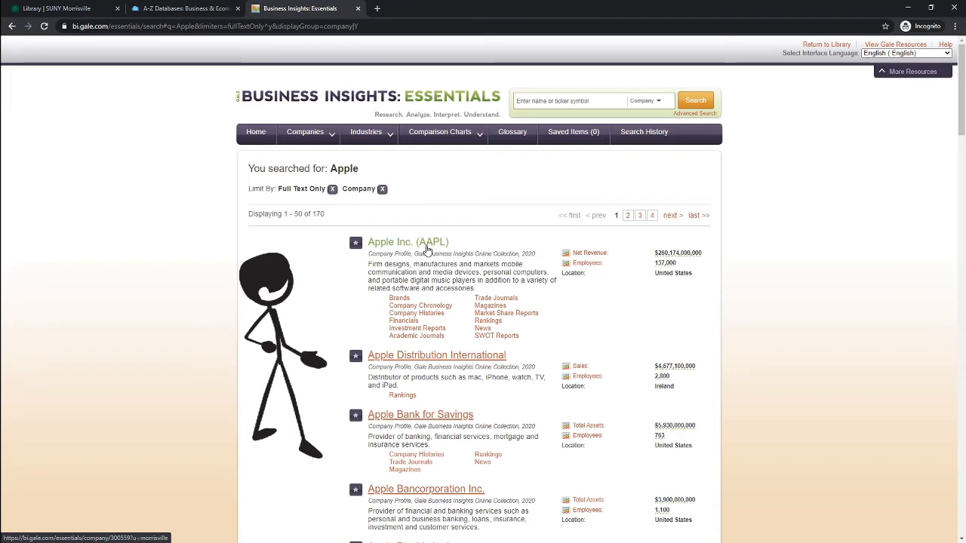
{"action": "left_click", "coordinate": [407, 242]}
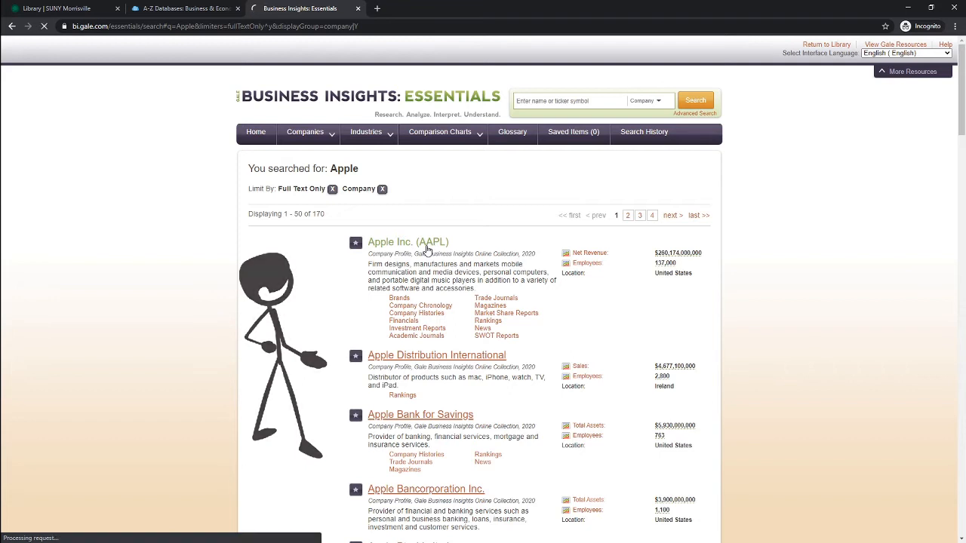
View the Apple Inc. company profile with its key information and industries
{"action": "left_click", "coordinate": [408, 242]}
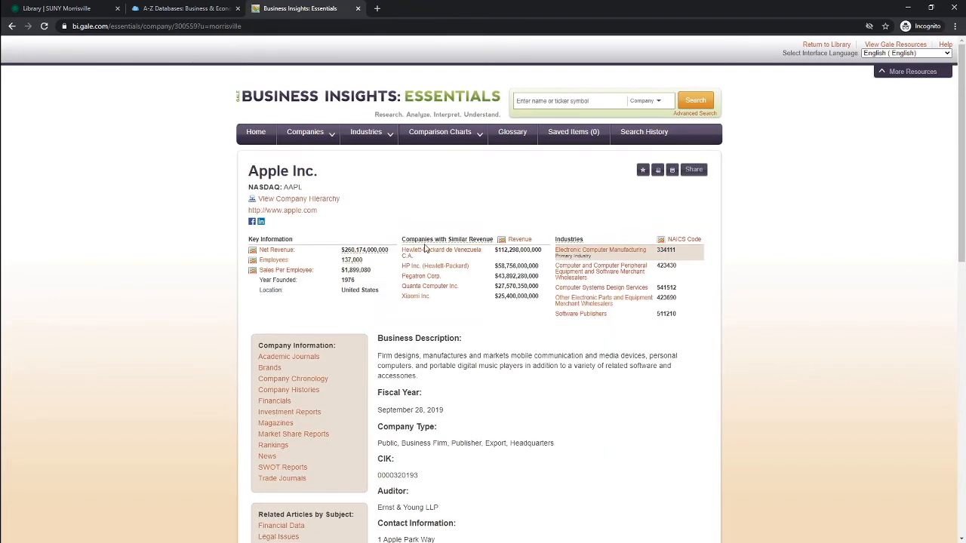
{"action": "mouse_move", "coordinate": [332, 196]}
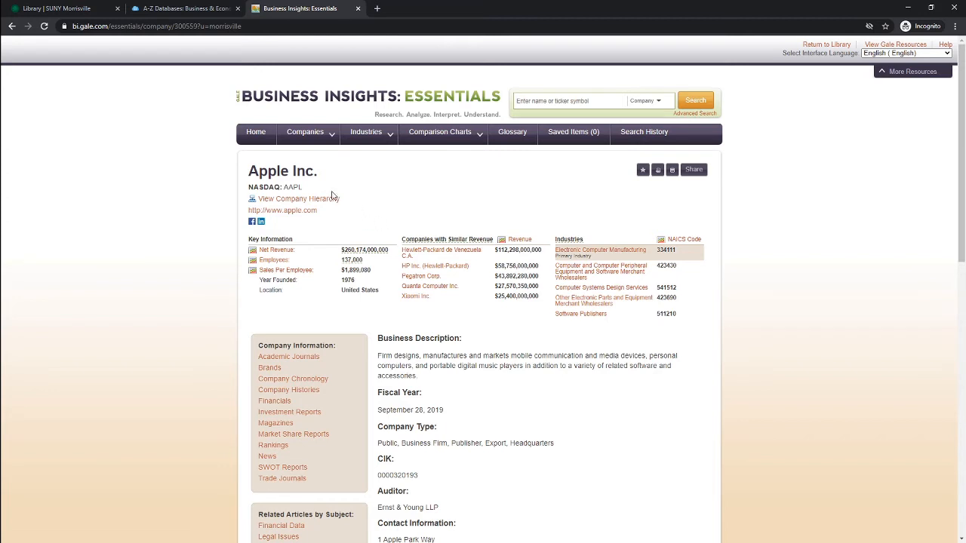
{"action": "mouse_move", "coordinate": [329, 208]}
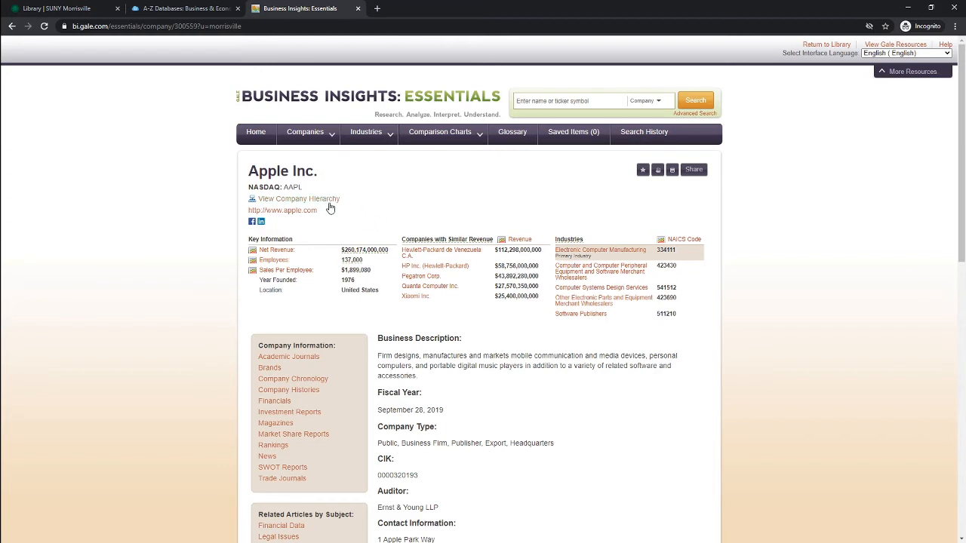
{"action": "mouse_move", "coordinate": [341, 208]}
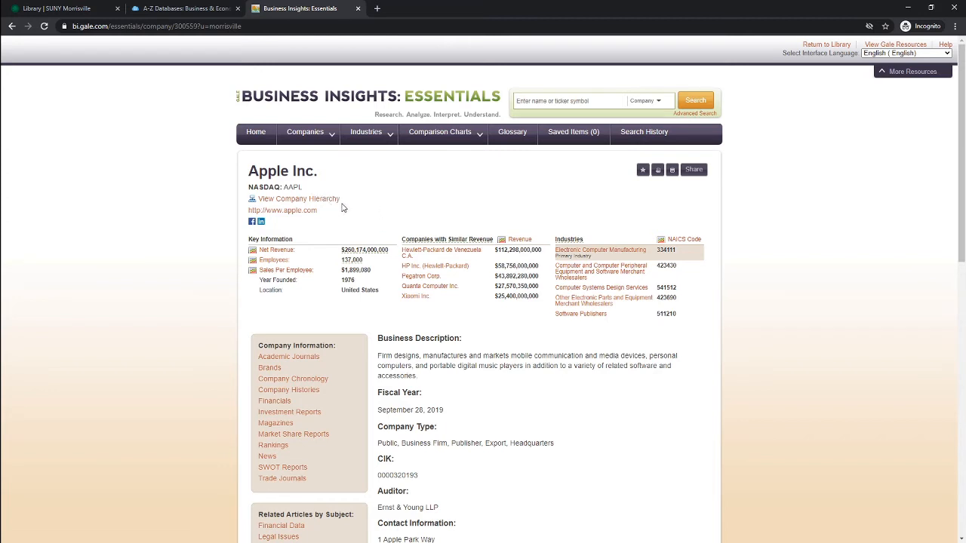
{"action": "mouse_move", "coordinate": [320, 215]}
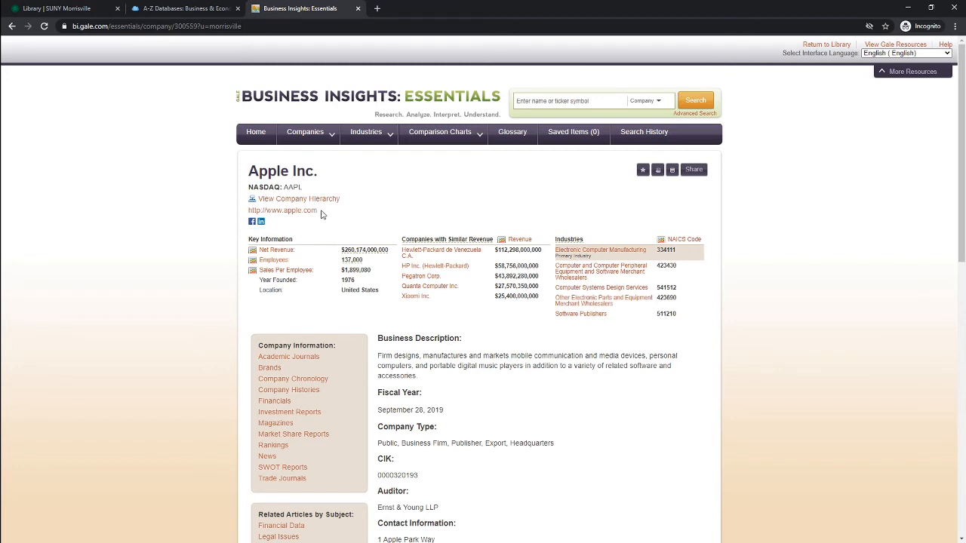
{"action": "mouse_move", "coordinate": [272, 226]}
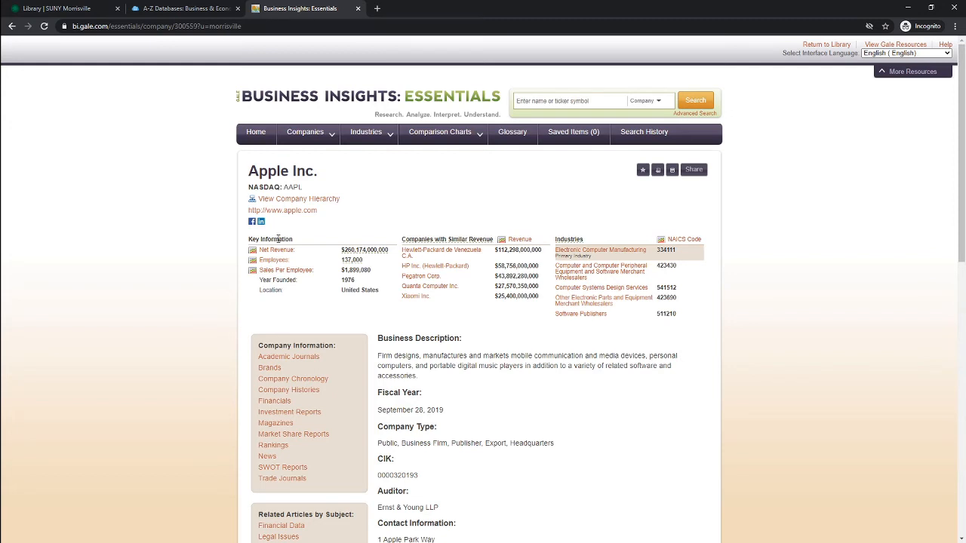
{"action": "mouse_move", "coordinate": [436, 248]}
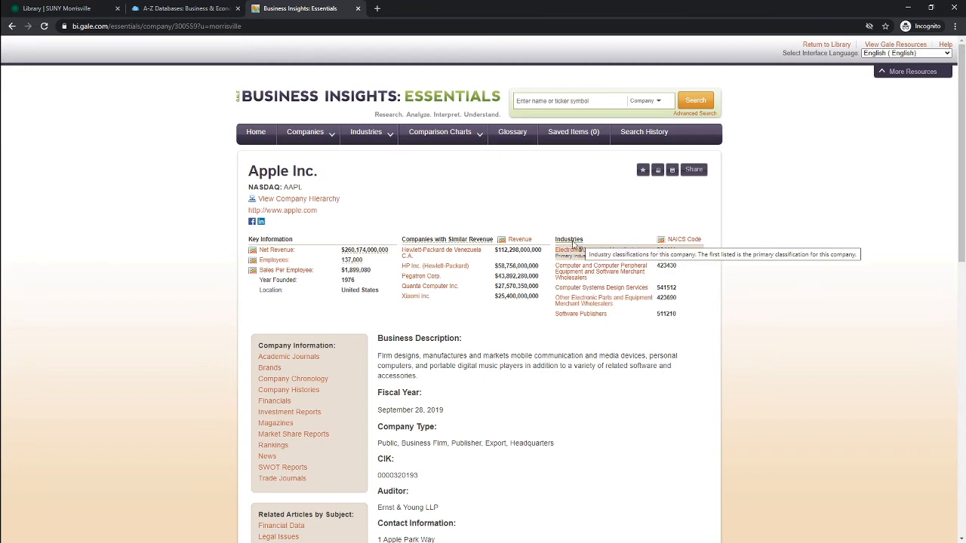
{"action": "scroll", "scroll_direction": "down", "scroll_amount": 3}
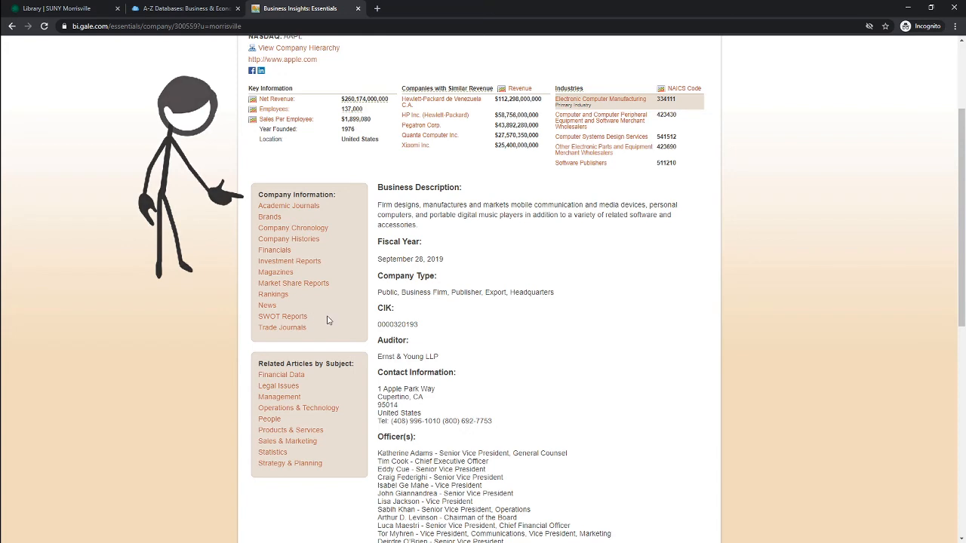
{"action": "scroll", "scroll_direction": "down", "scroll_amount": 3}
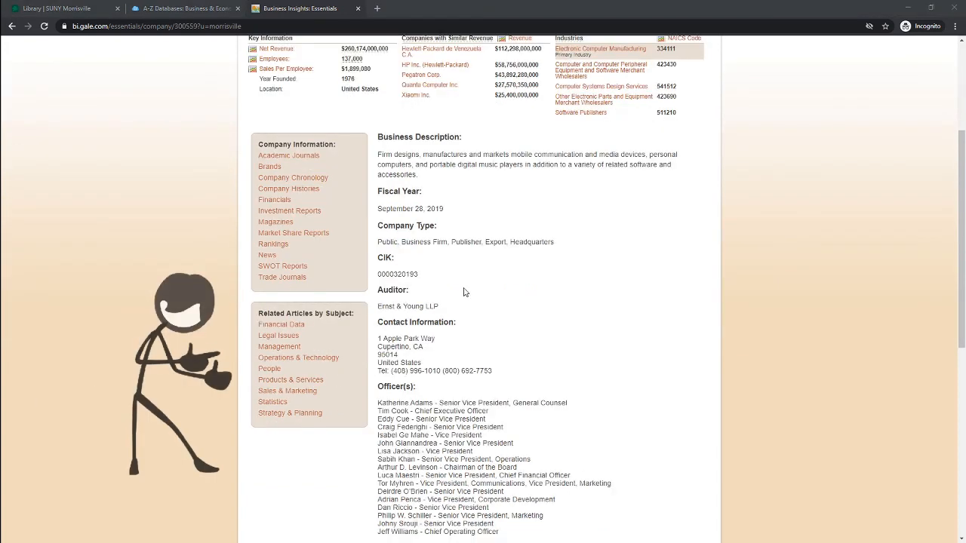